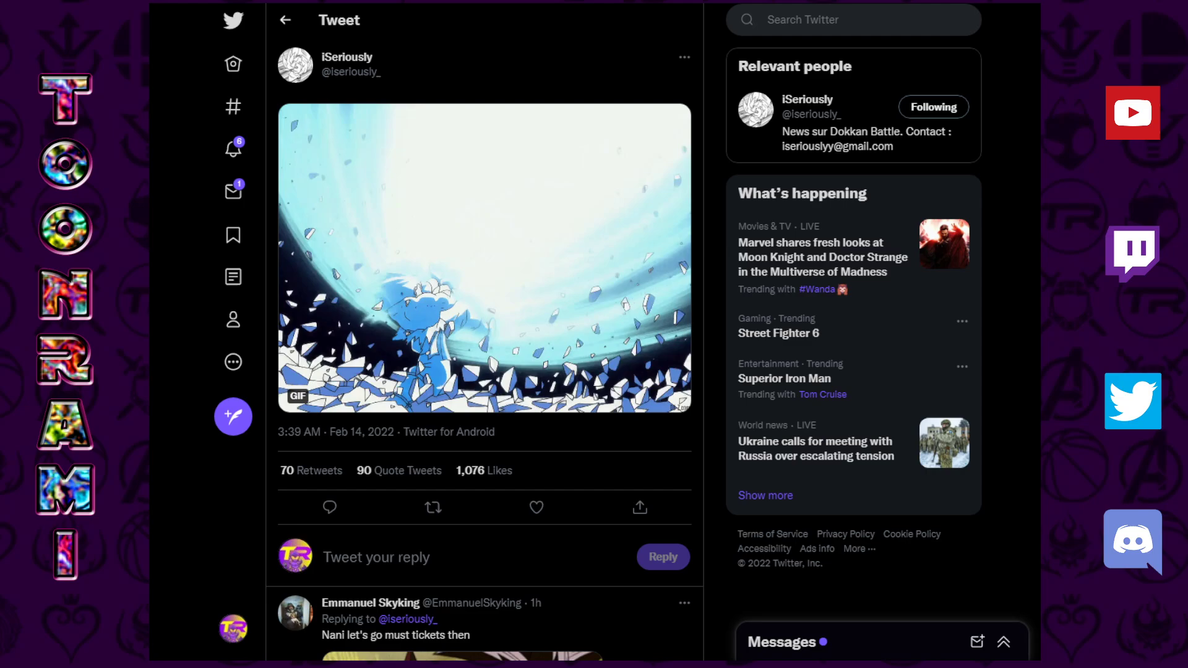
mouse_move(509, 85)
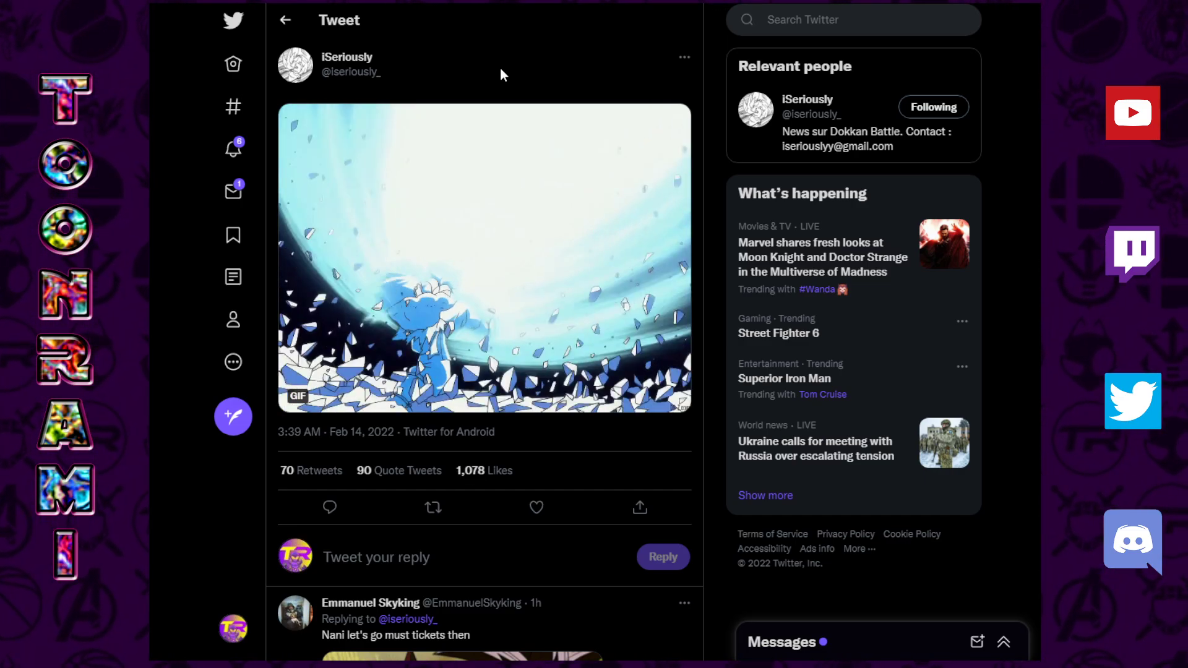
mouse_move(471, 30)
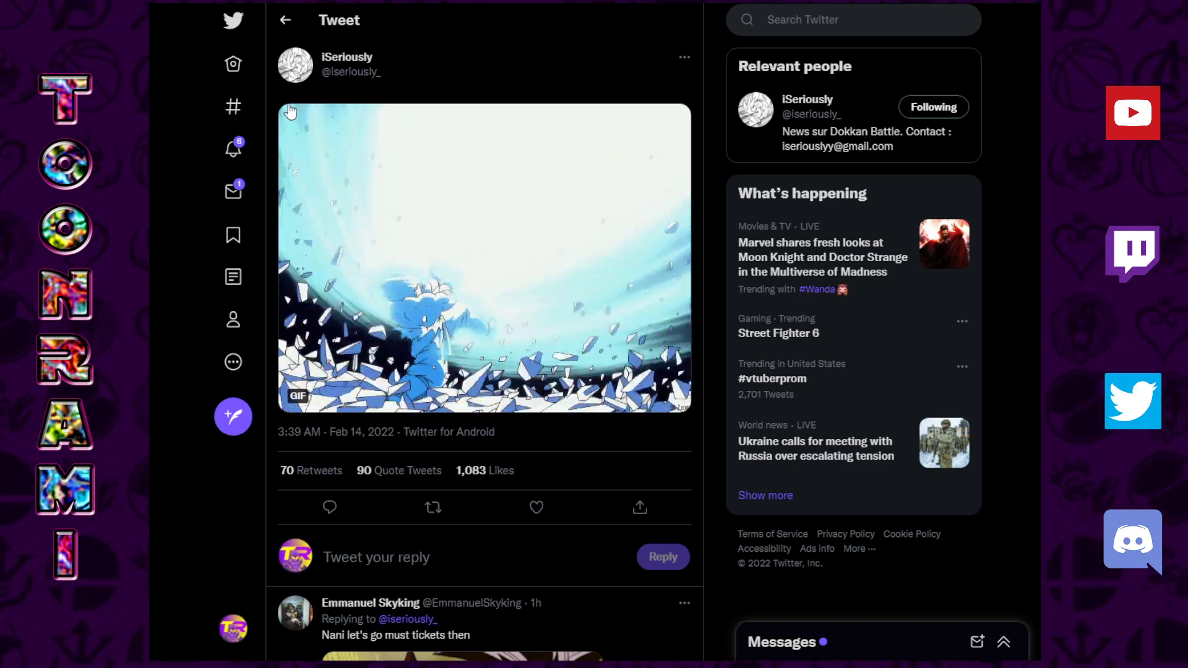
mouse_move(404, 67)
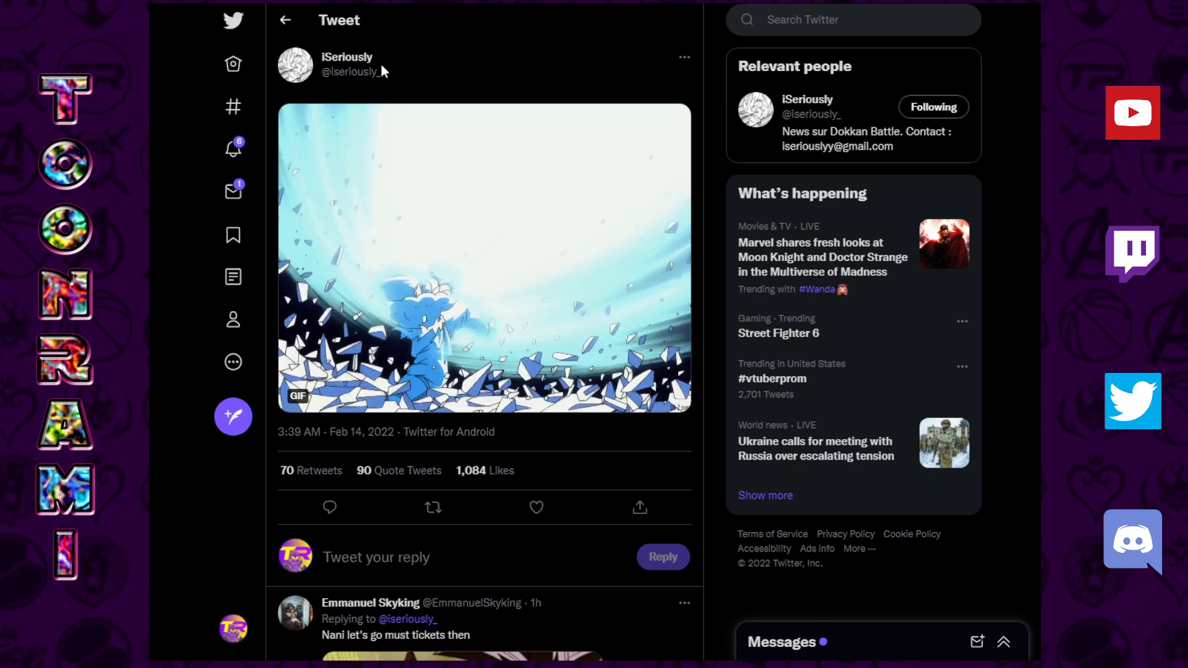
mouse_move(347, 57)
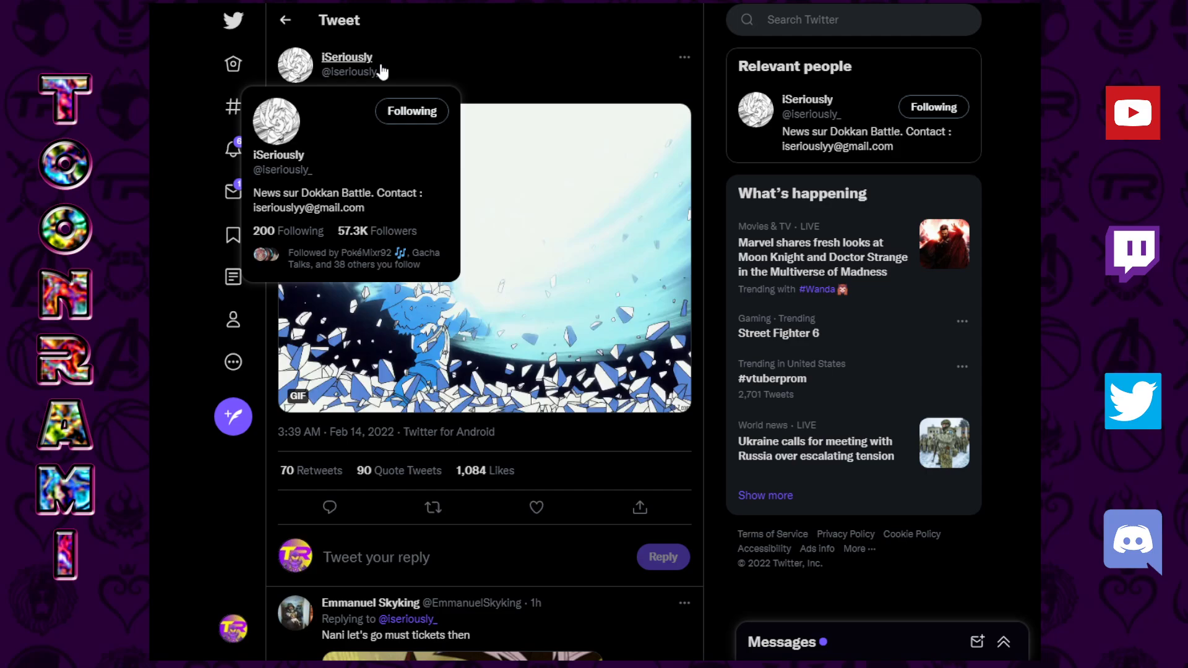
mouse_move(484, 61)
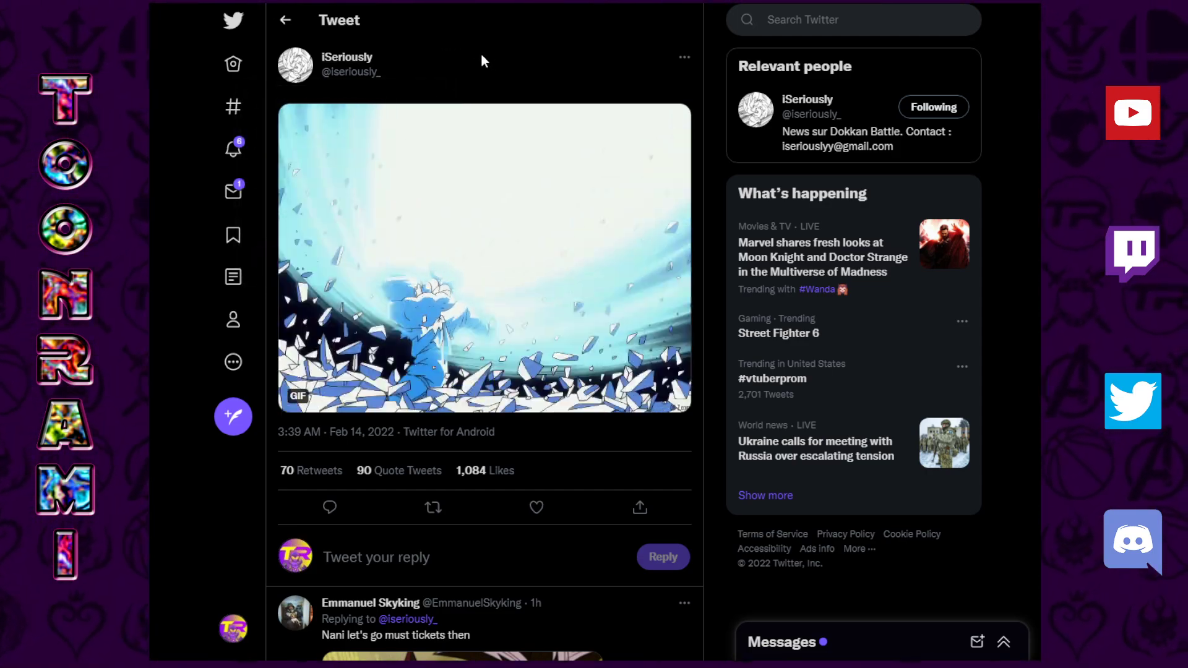
mouse_move(211, 504)
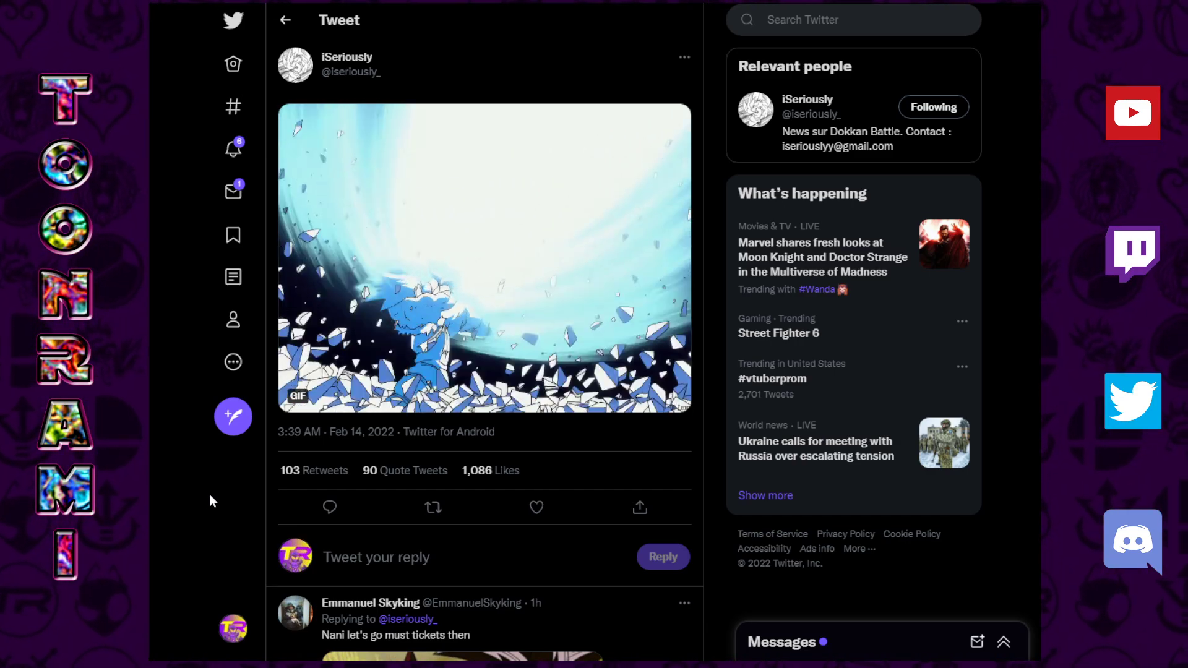
mouse_move(258, 494)
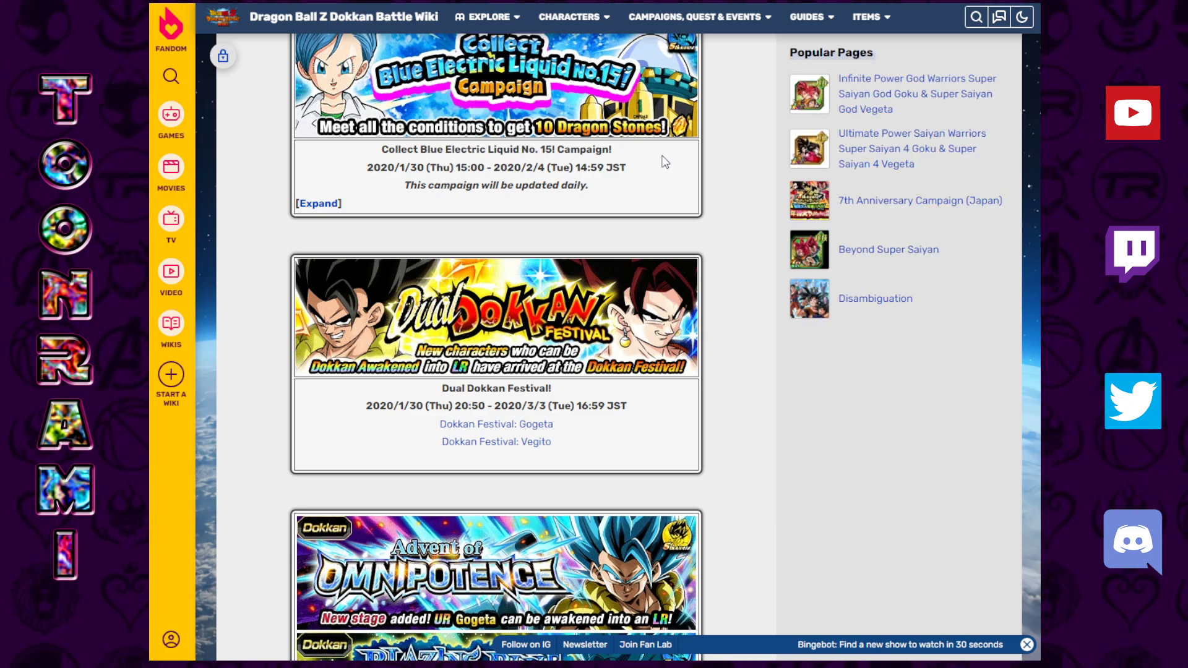
mouse_move(740, 265)
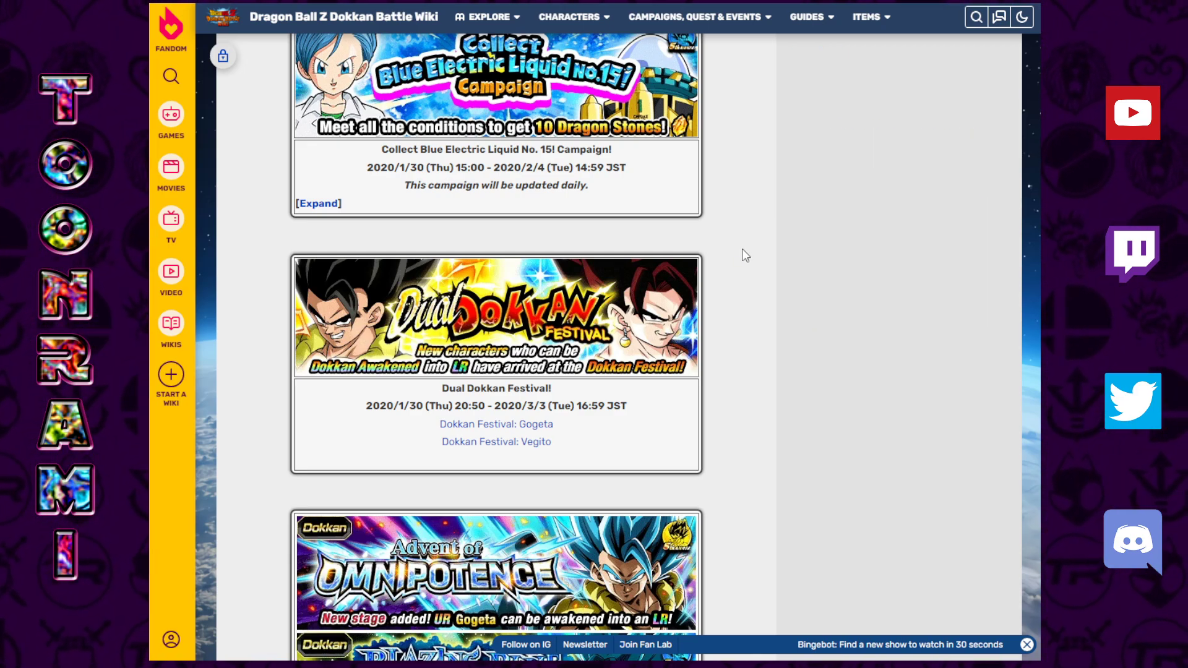
mouse_move(719, 234)
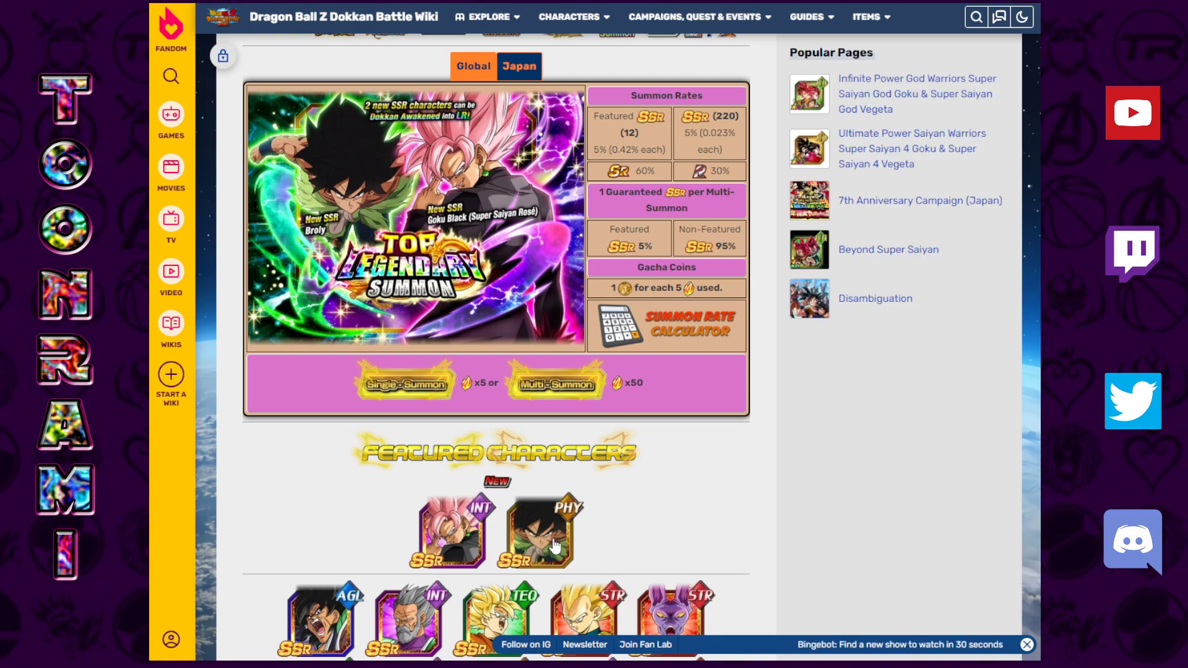
mouse_move(424, 214)
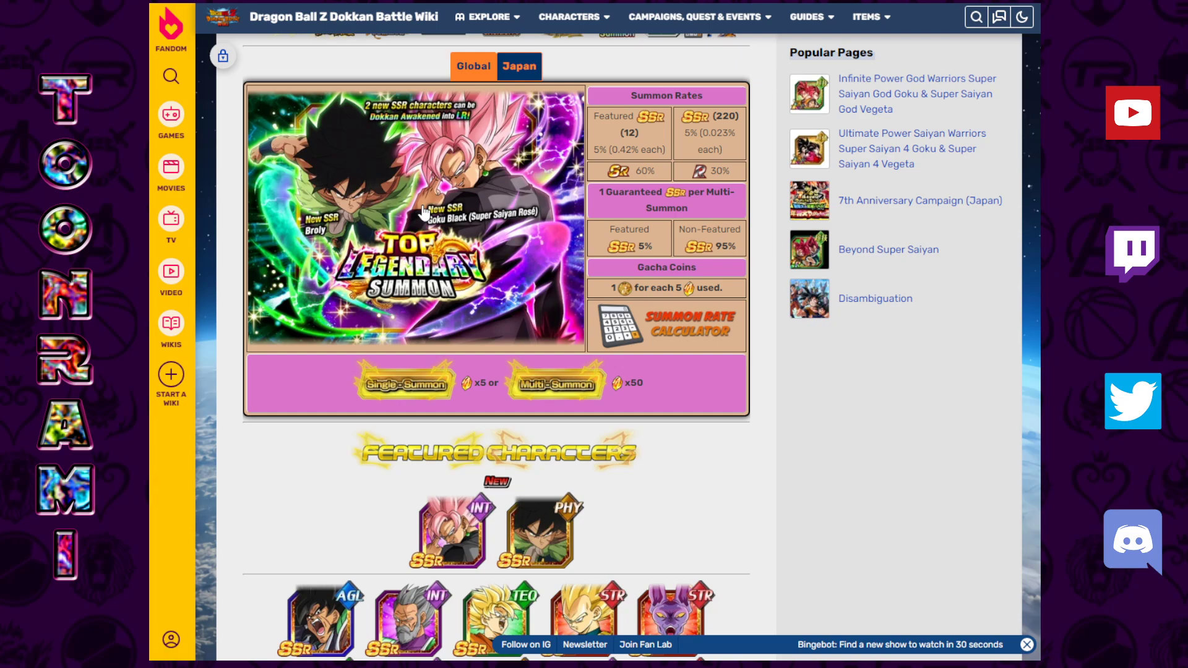
mouse_move(592, 99)
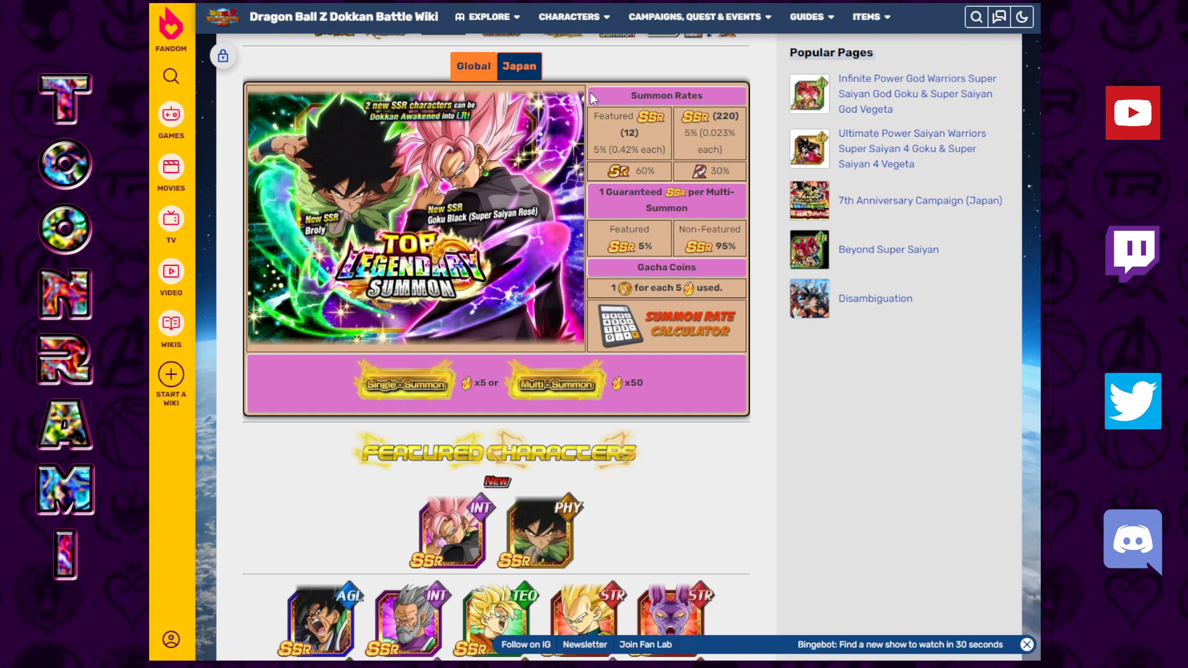
mouse_move(545, 535)
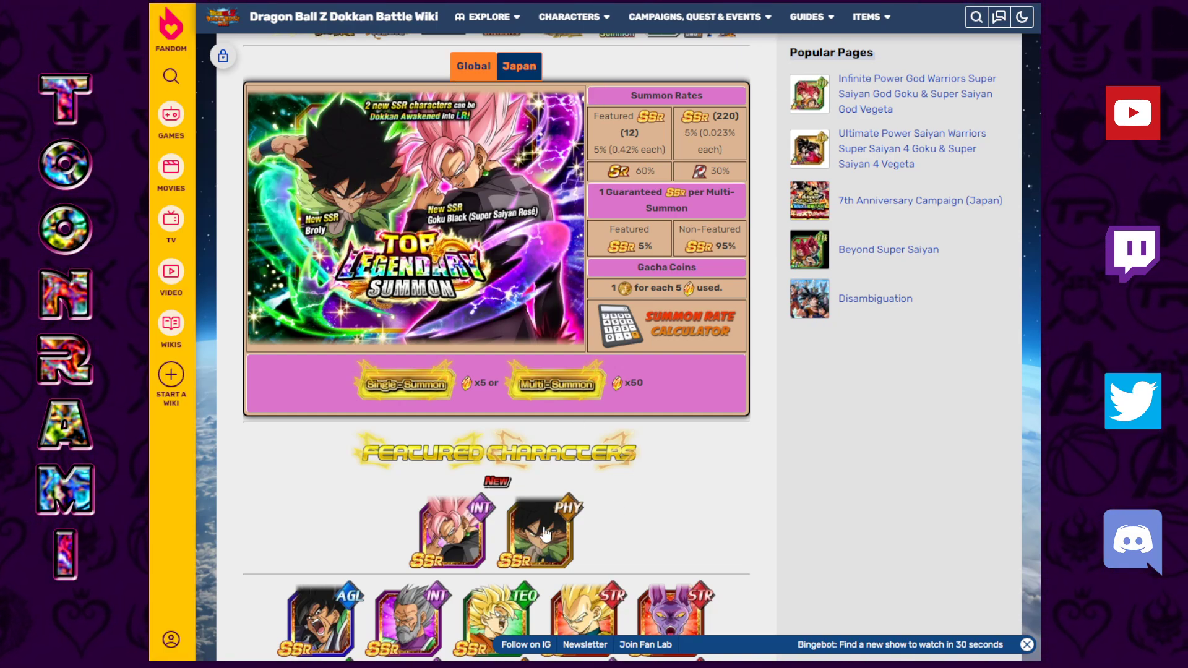
Step: Scroll the wiki campaign page down to the Top Legendary Summon banners with Android #17 and Golden Frieza
scroll("down", 3)
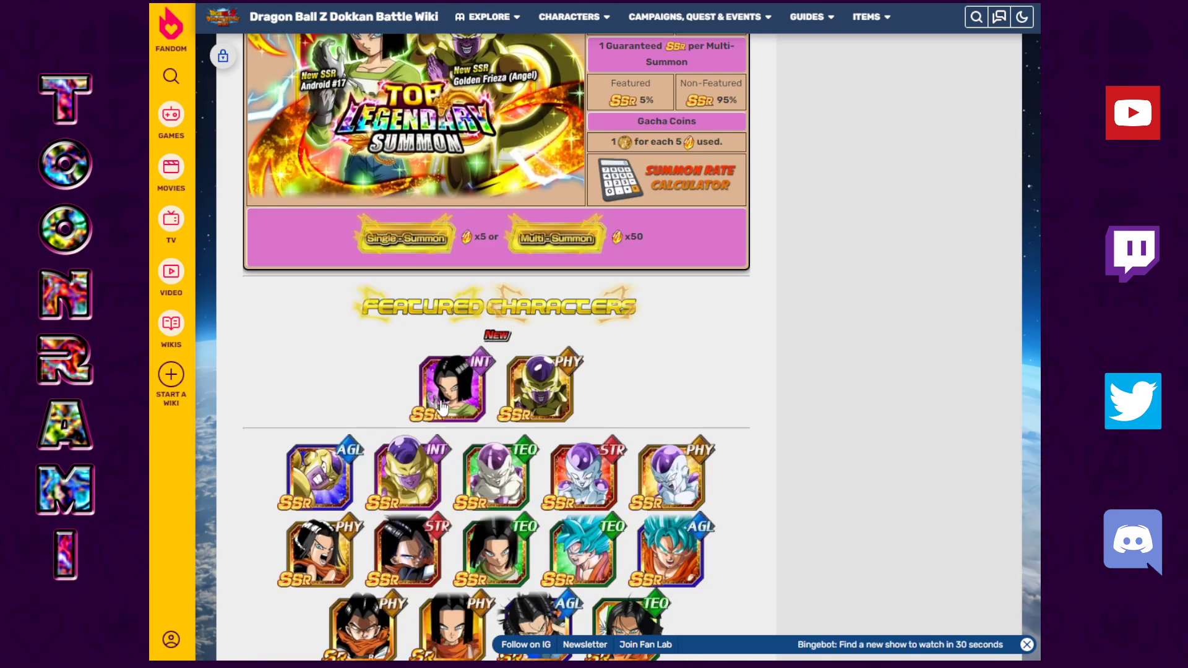
mouse_move(605, 401)
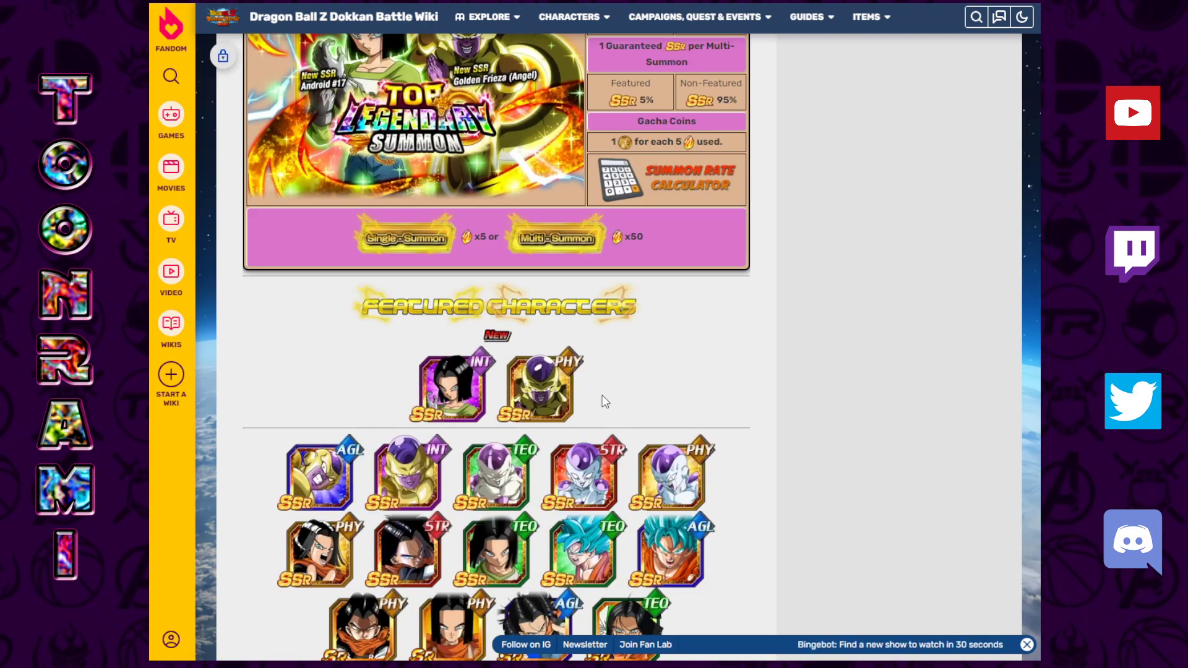
mouse_move(447, 371)
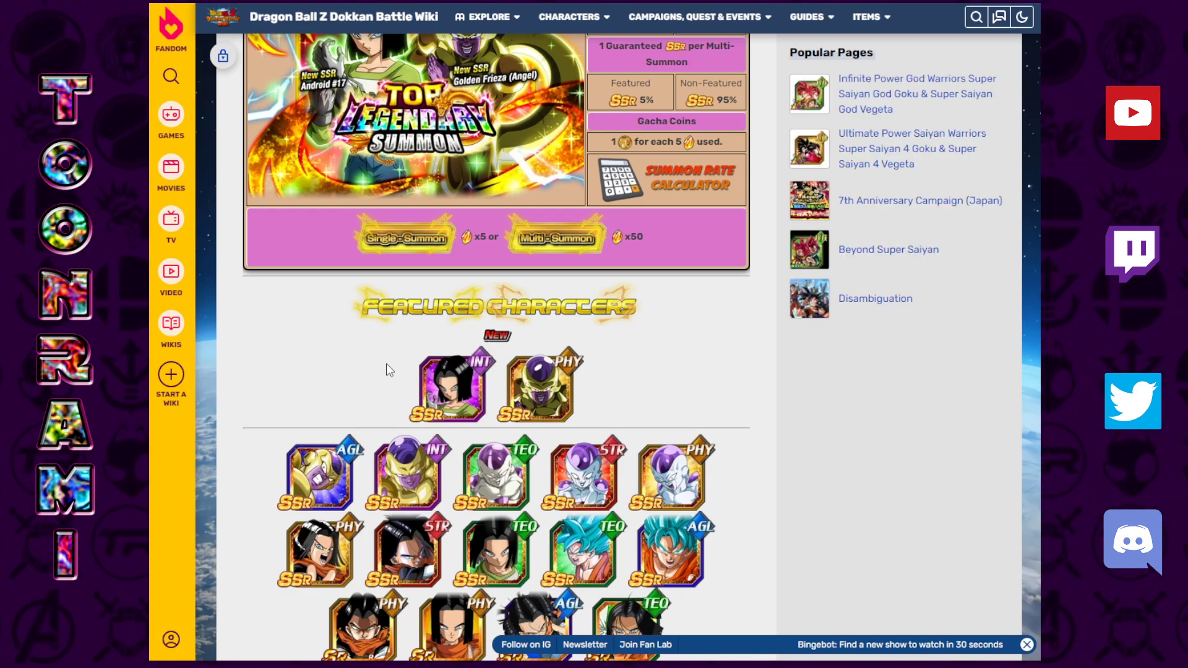
mouse_move(379, 355)
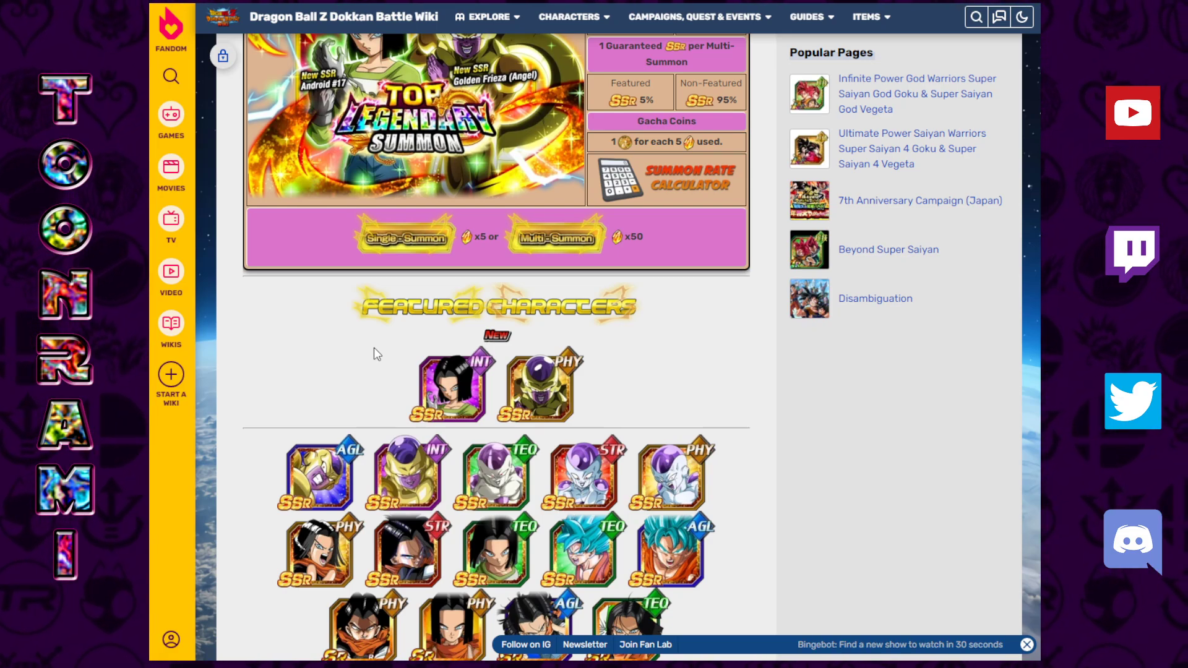
mouse_move(290, 34)
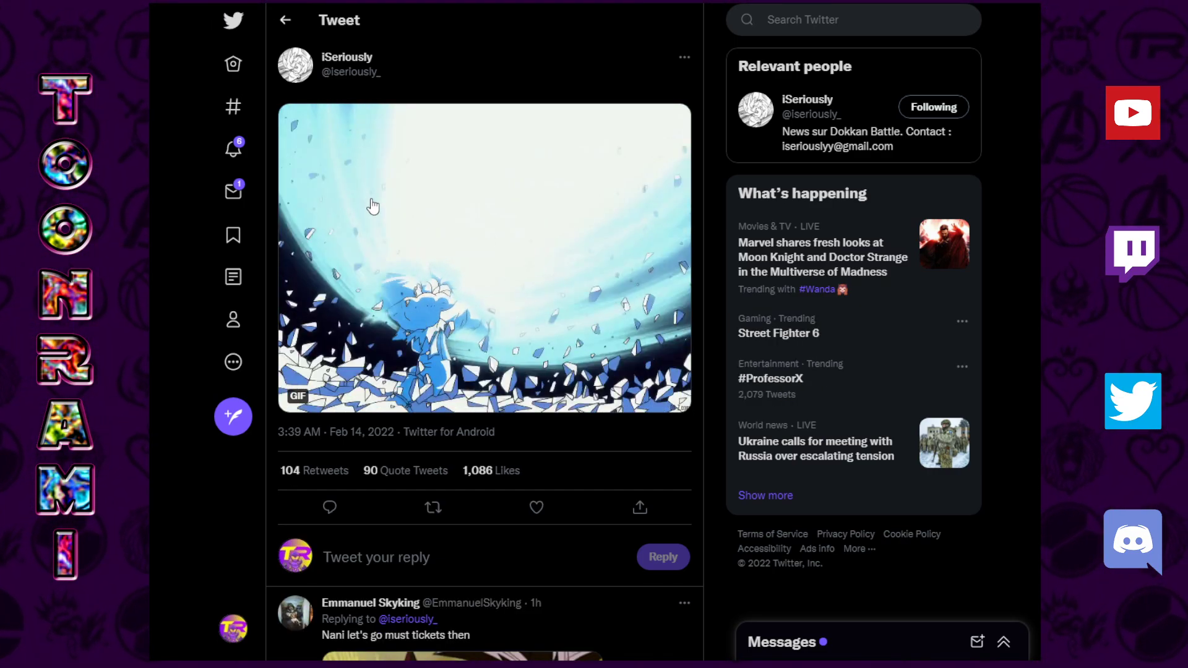
mouse_move(422, 72)
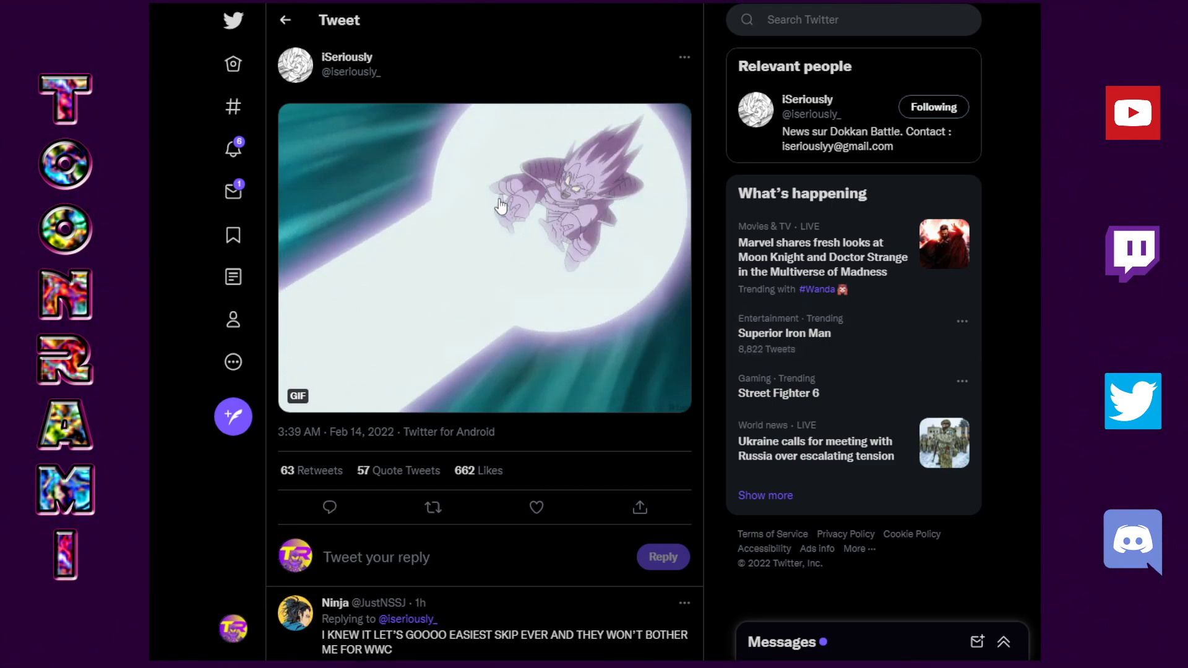
mouse_move(531, 43)
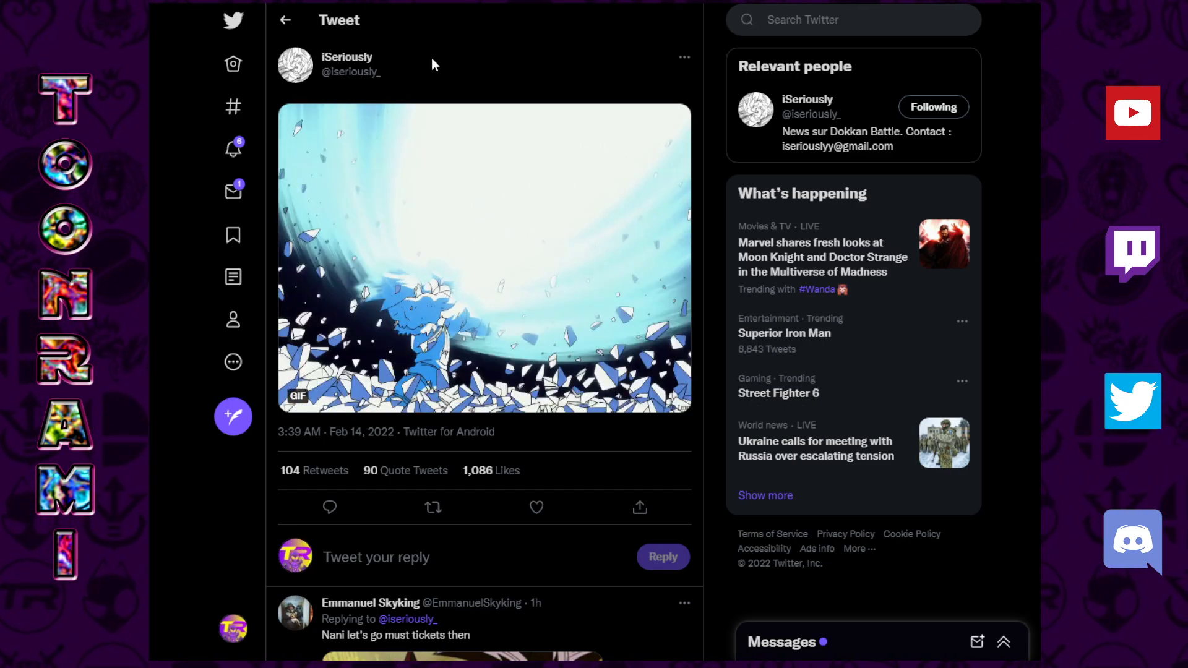
mouse_move(490, 49)
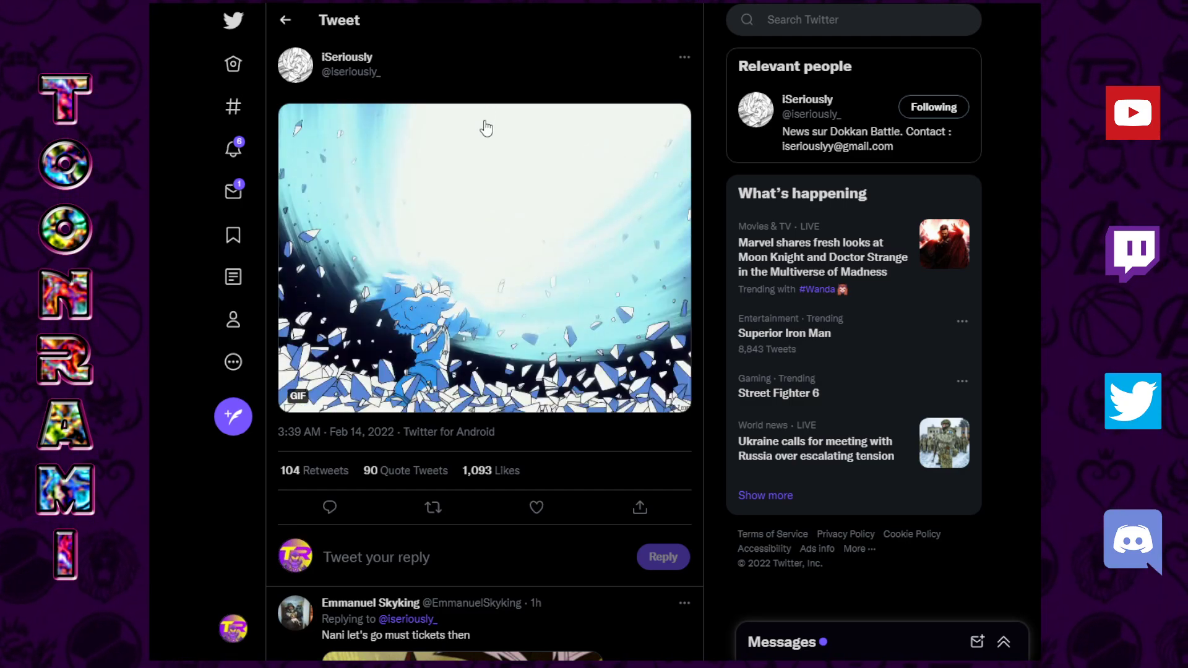
mouse_move(492, 84)
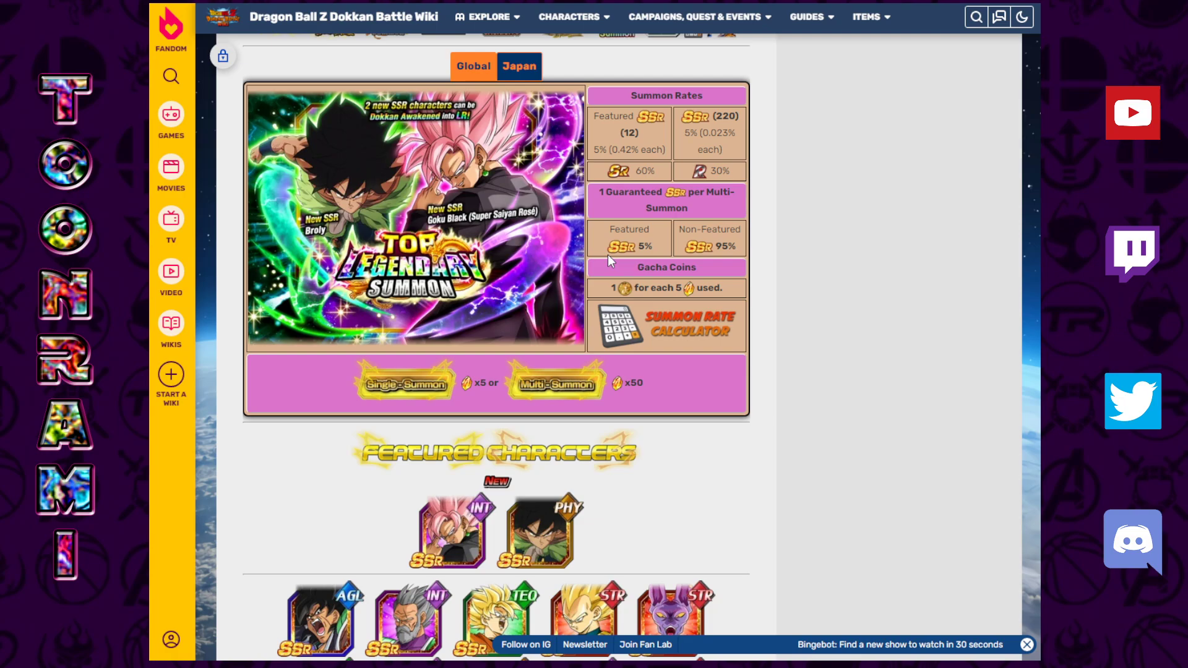
Step: View the Broly & Cheelai & Lemo unit page's skills, link skills, categories and stats
left_click(542, 529)
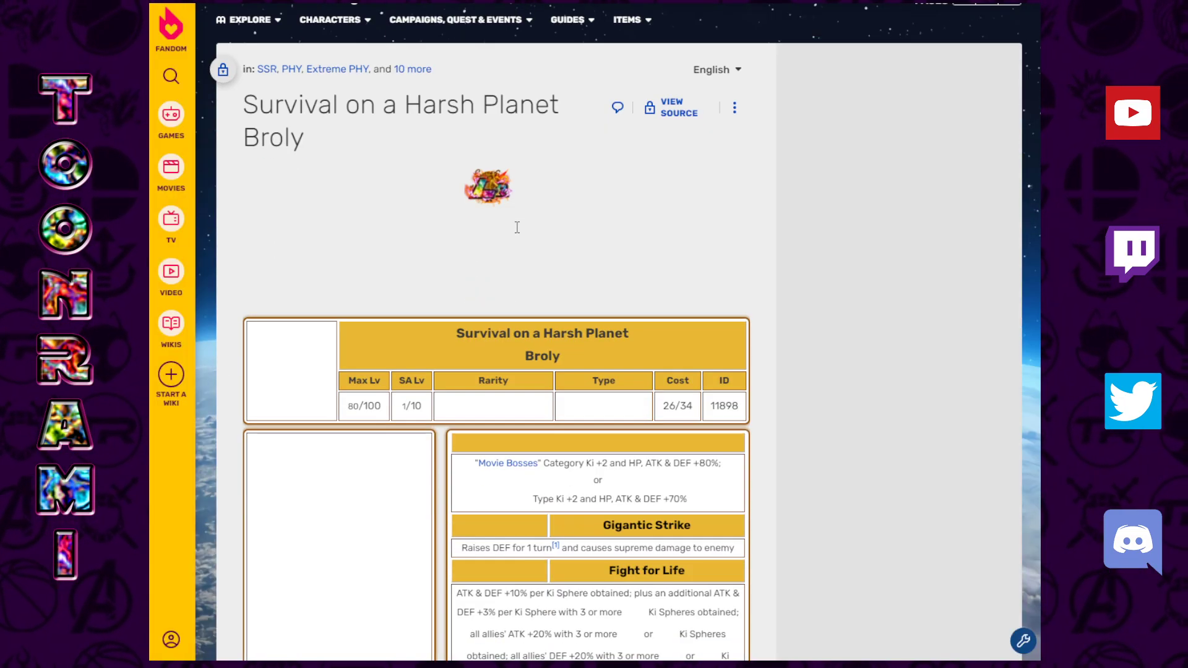
scroll("down", 3)
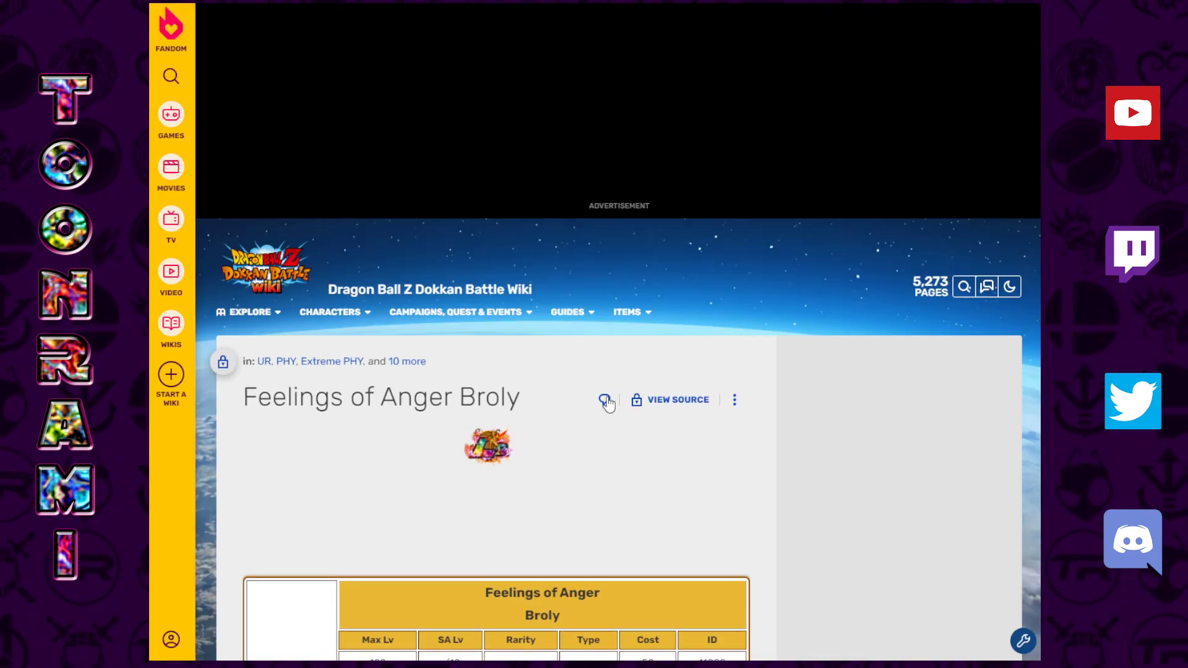
scroll("down", 3)
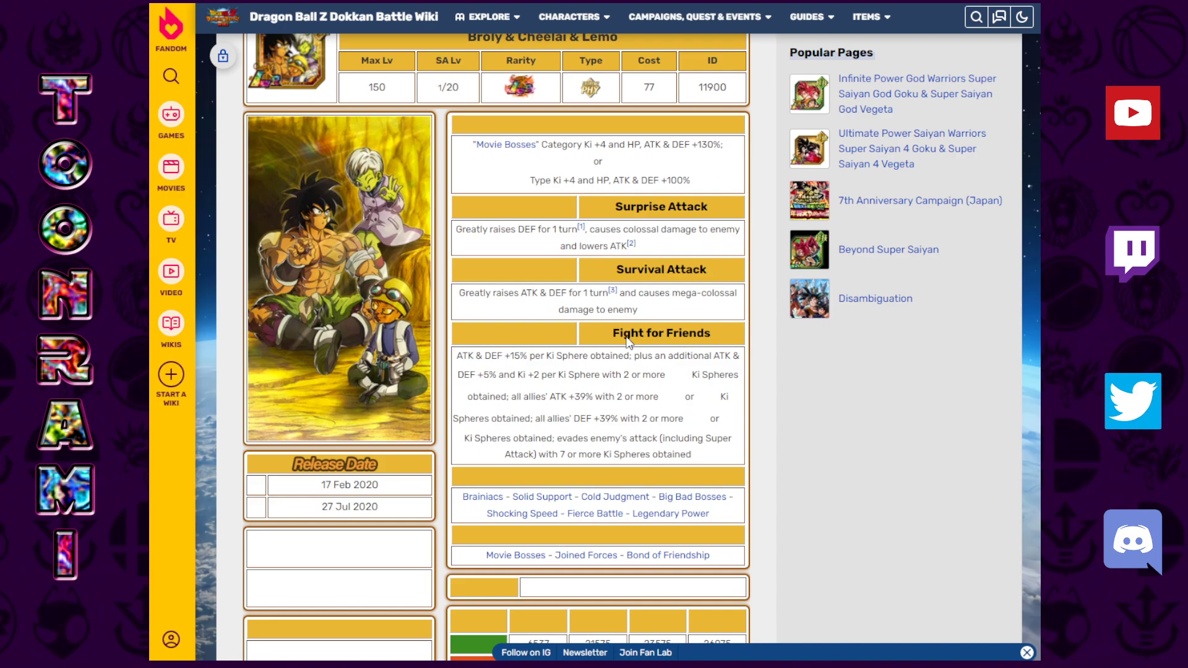
scroll("down", 3)
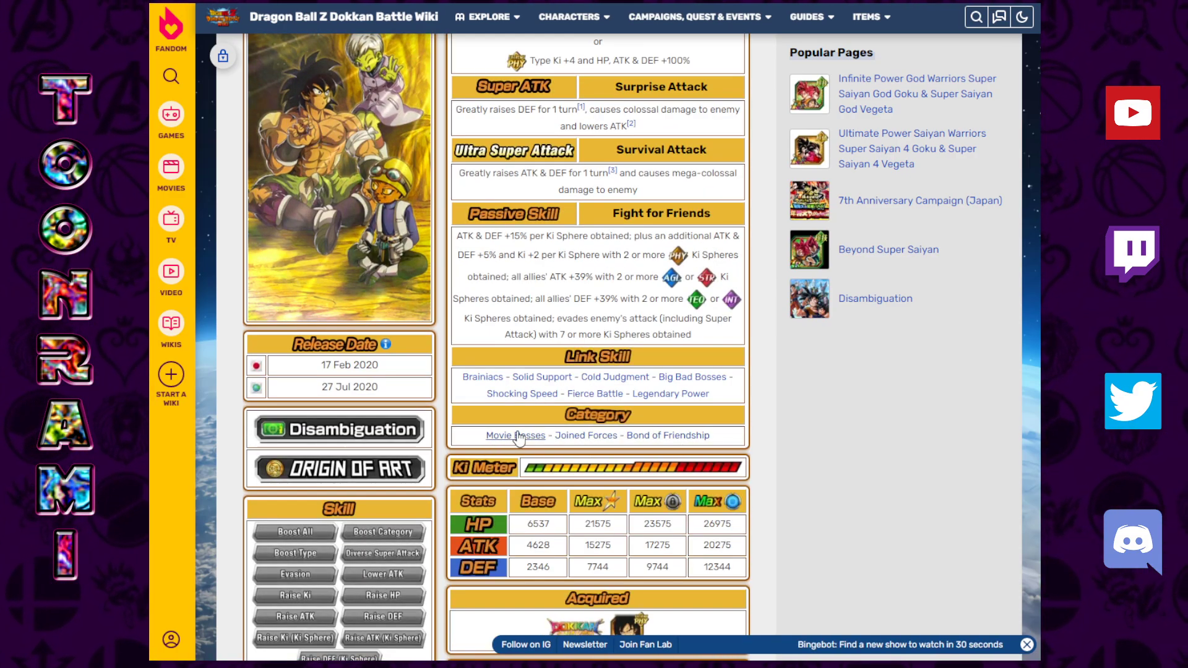
mouse_move(615, 376)
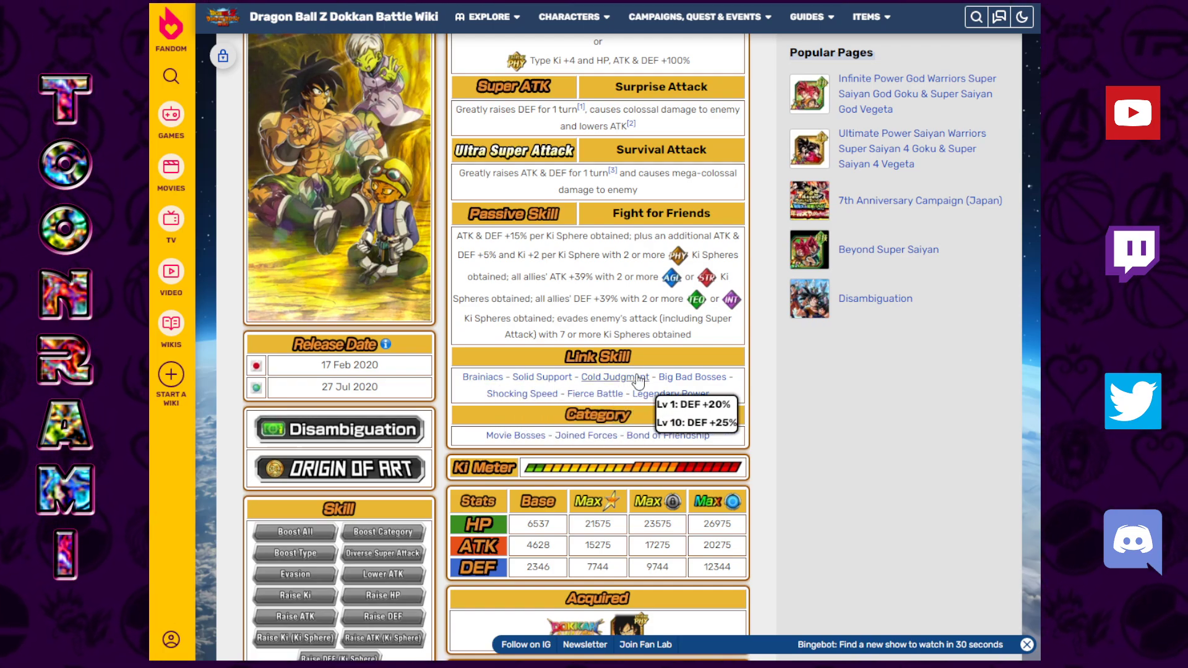
mouse_move(496, 376)
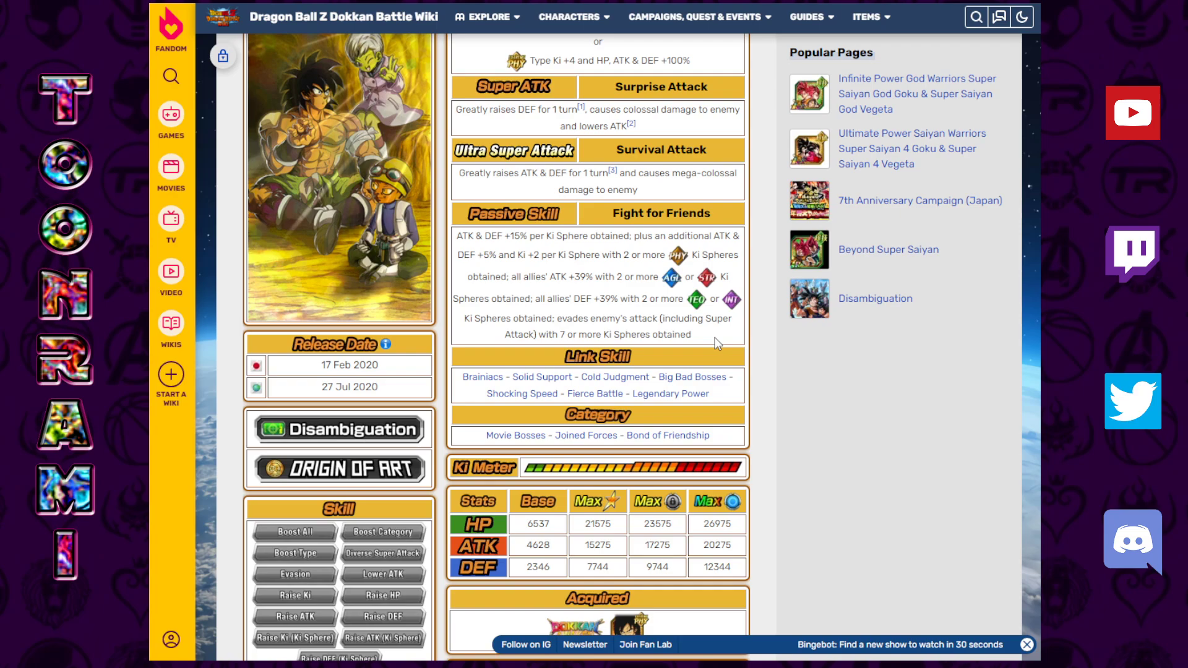
scroll("up", 3)
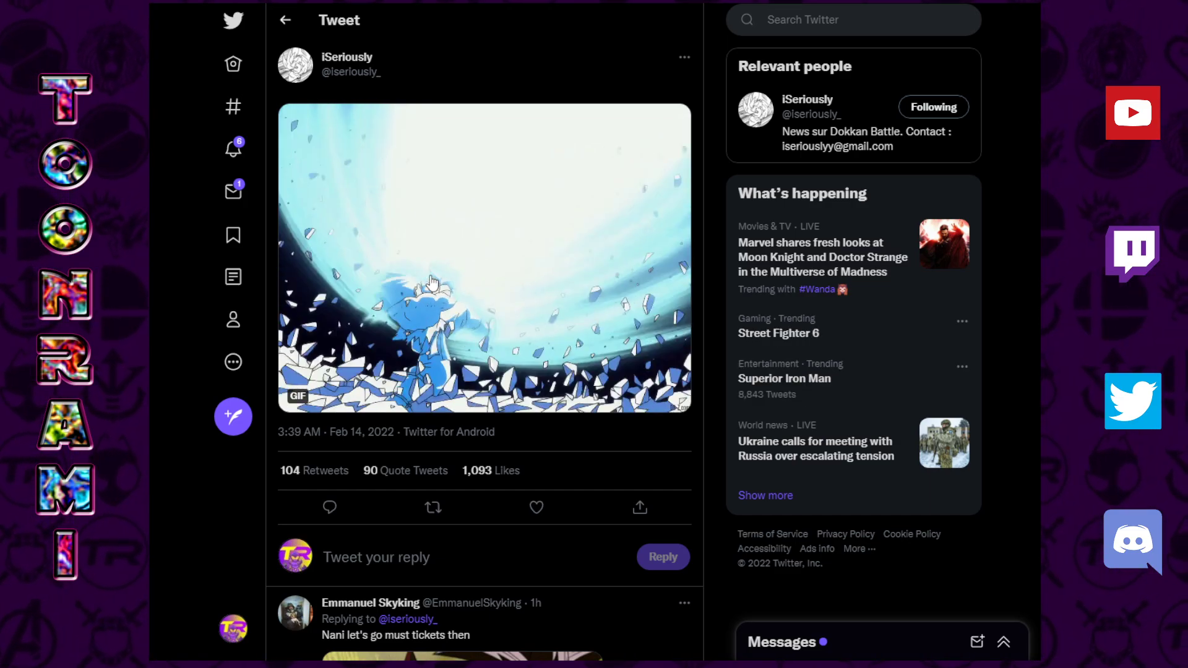
mouse_move(438, 295)
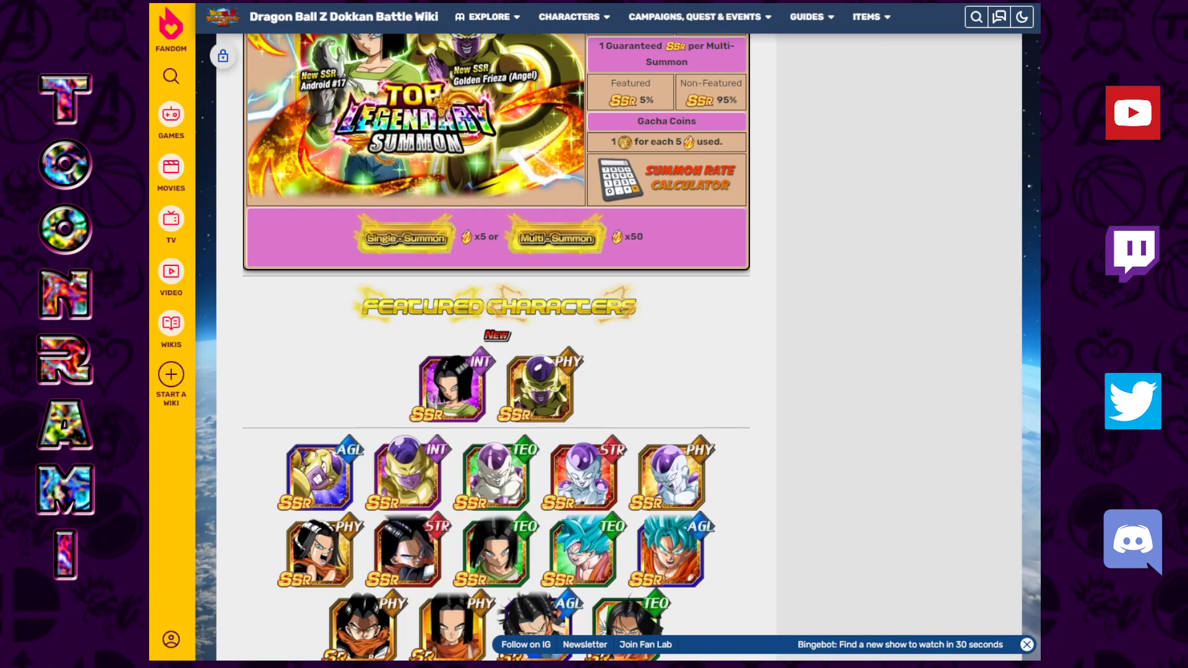
mouse_move(540, 397)
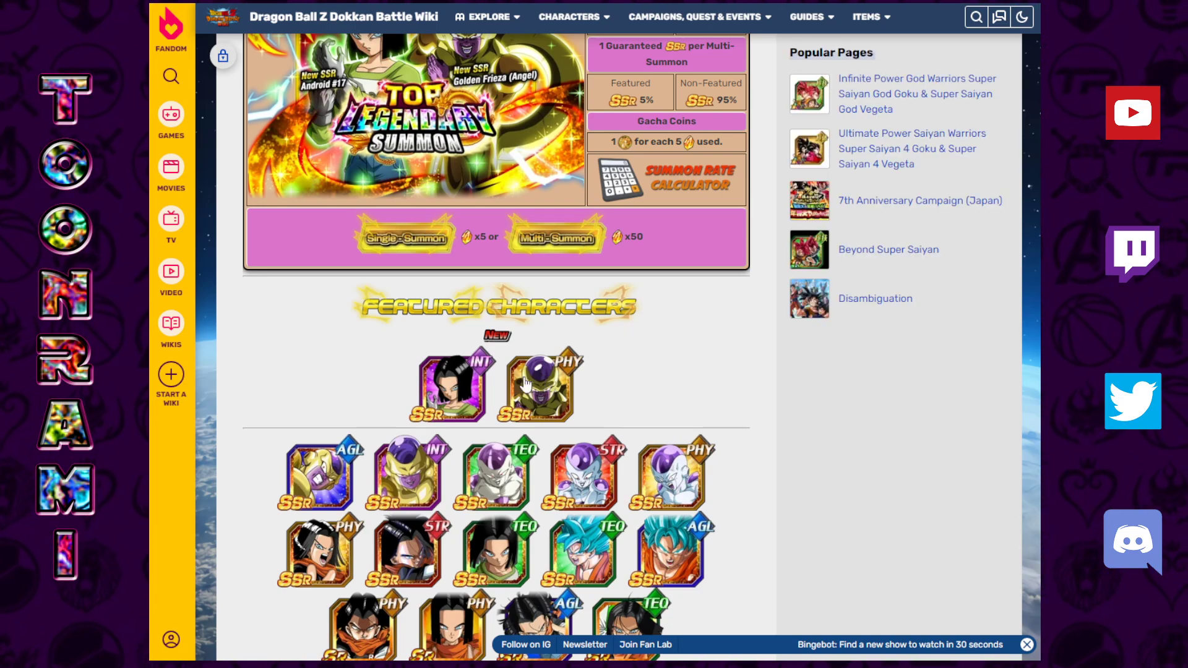
mouse_move(545, 384)
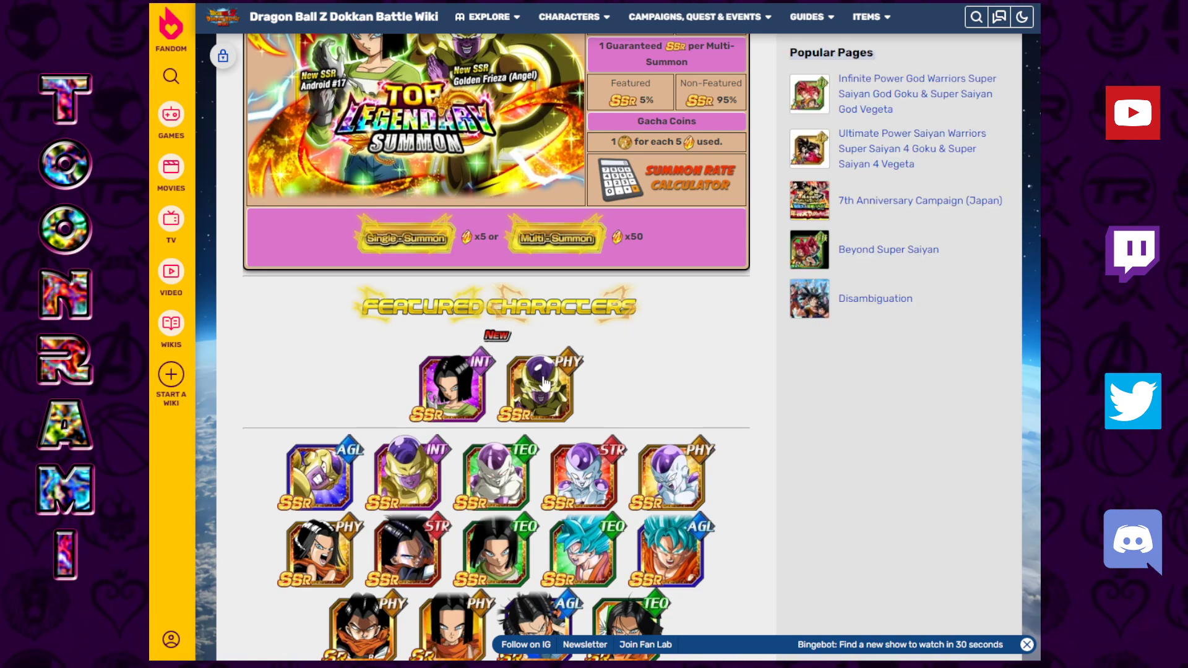
mouse_move(339, 109)
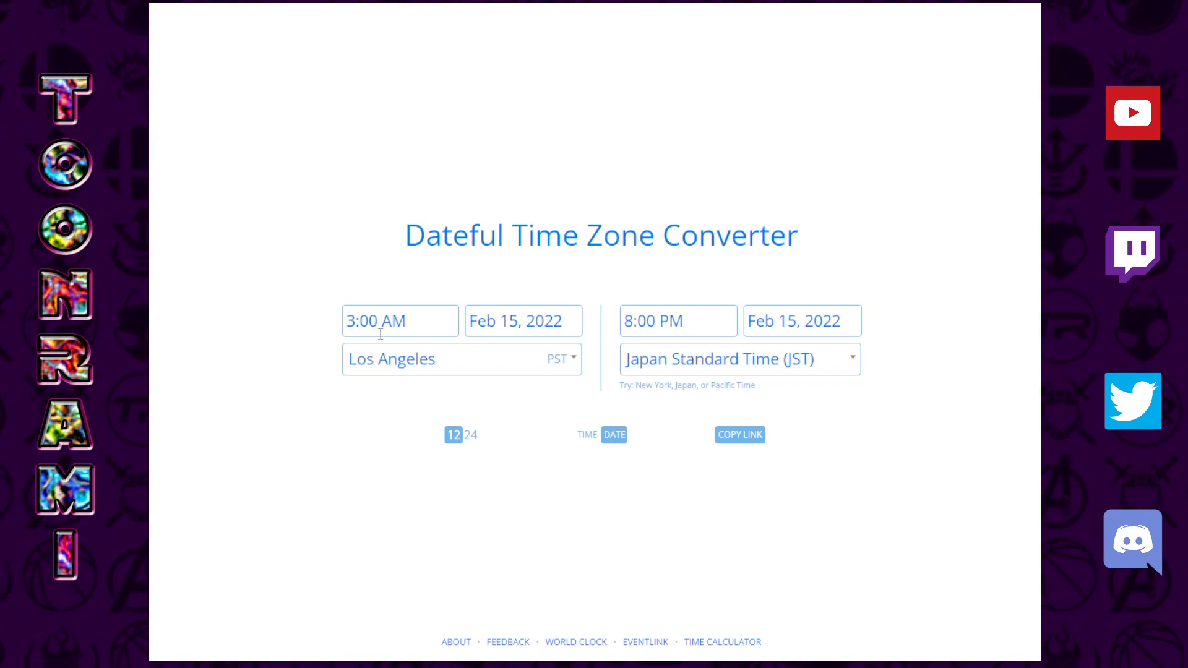
mouse_move(420, 373)
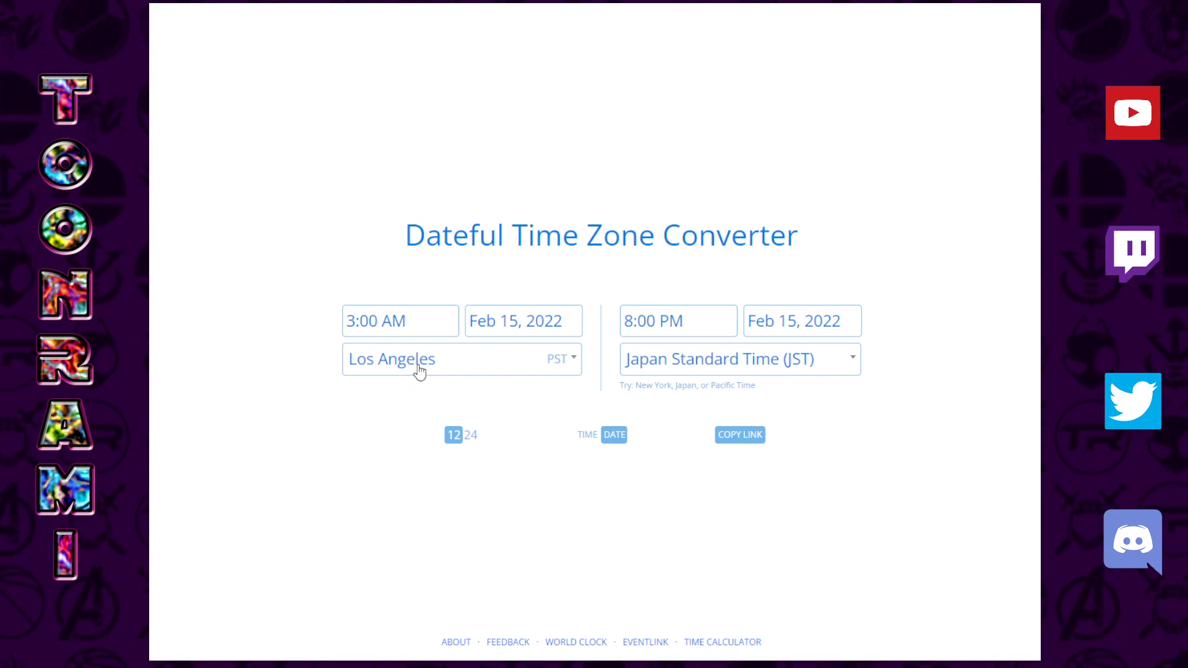
mouse_move(817, 364)
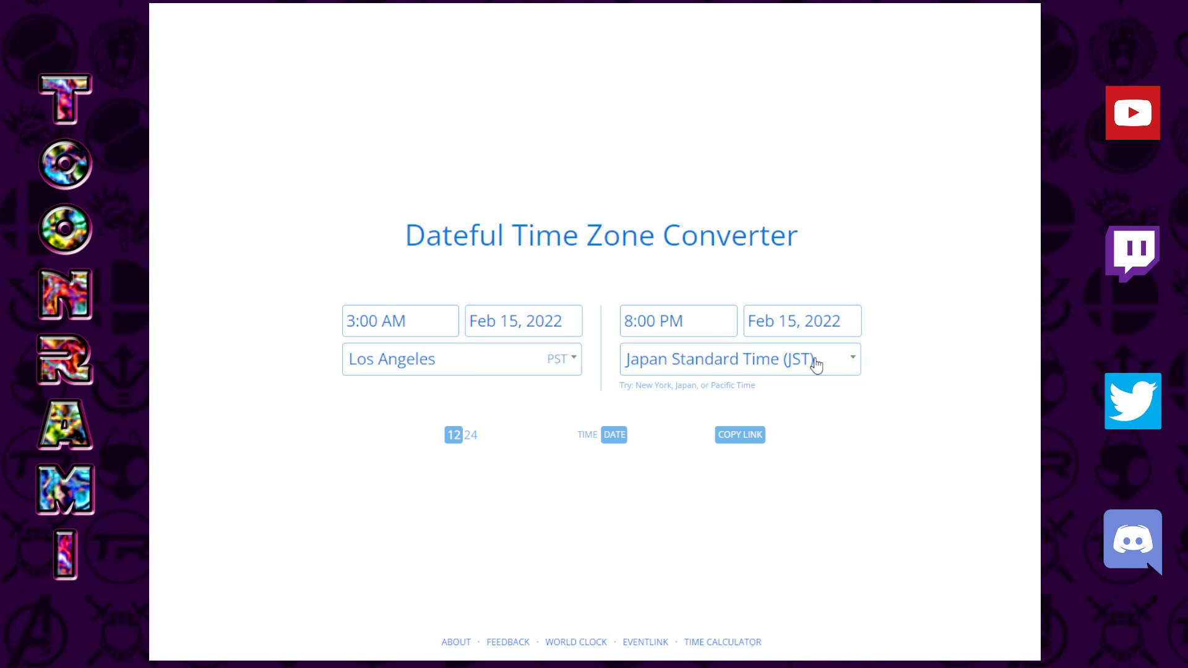
mouse_move(385, 327)
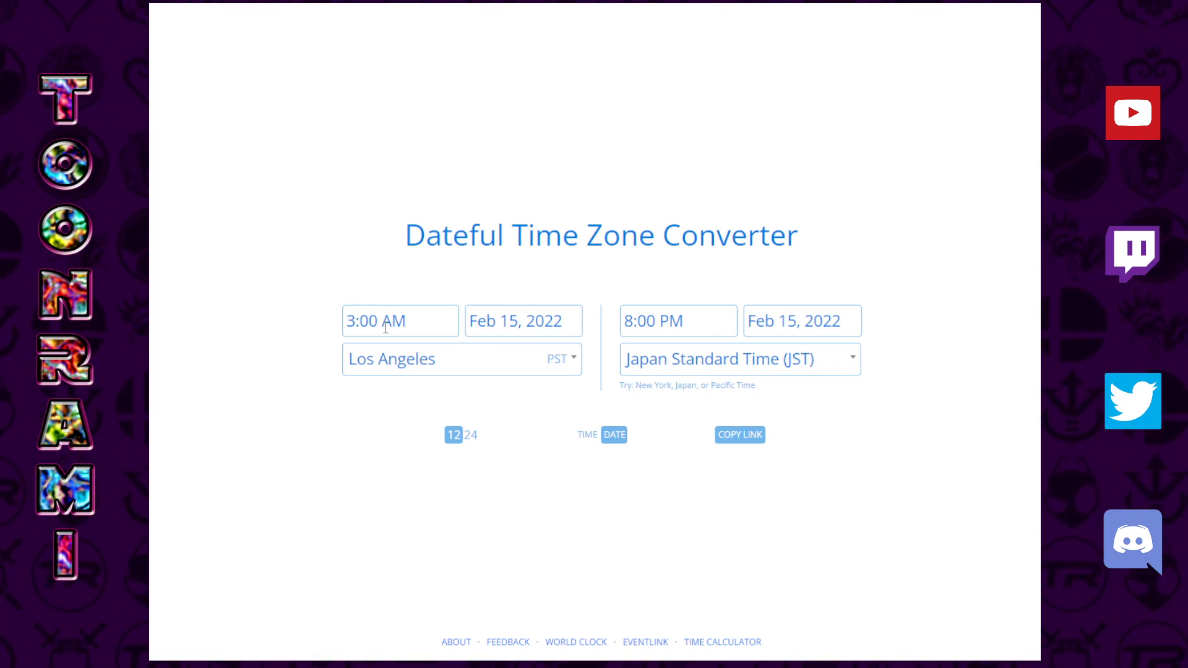
mouse_move(410, 276)
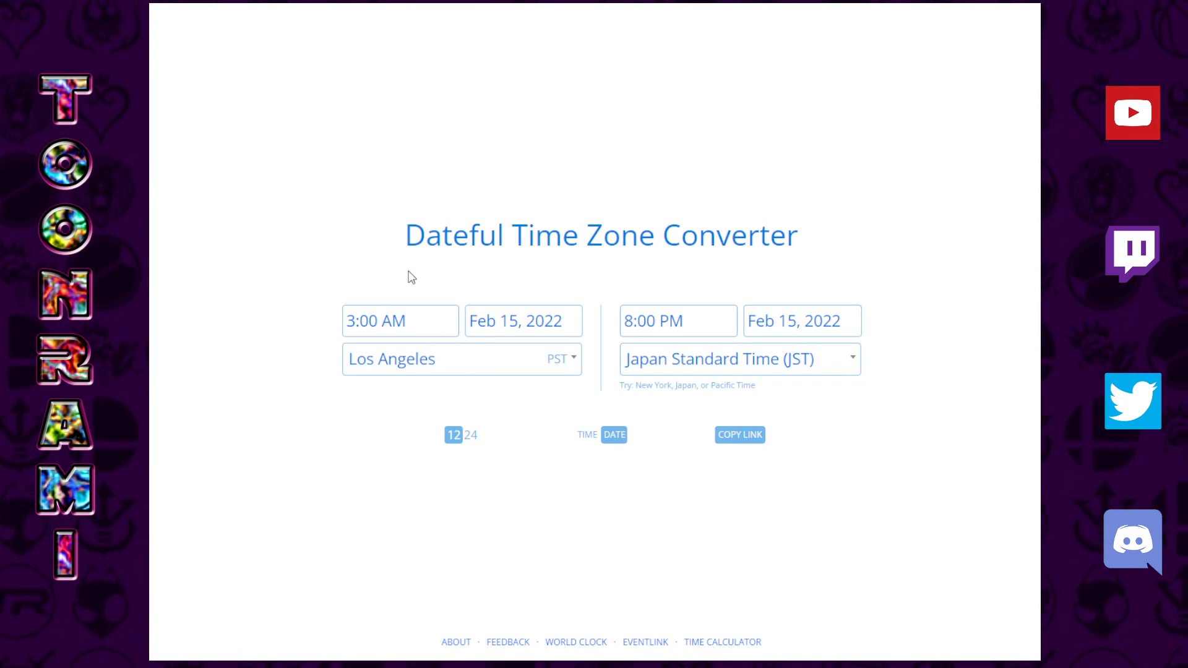
mouse_move(387, 244)
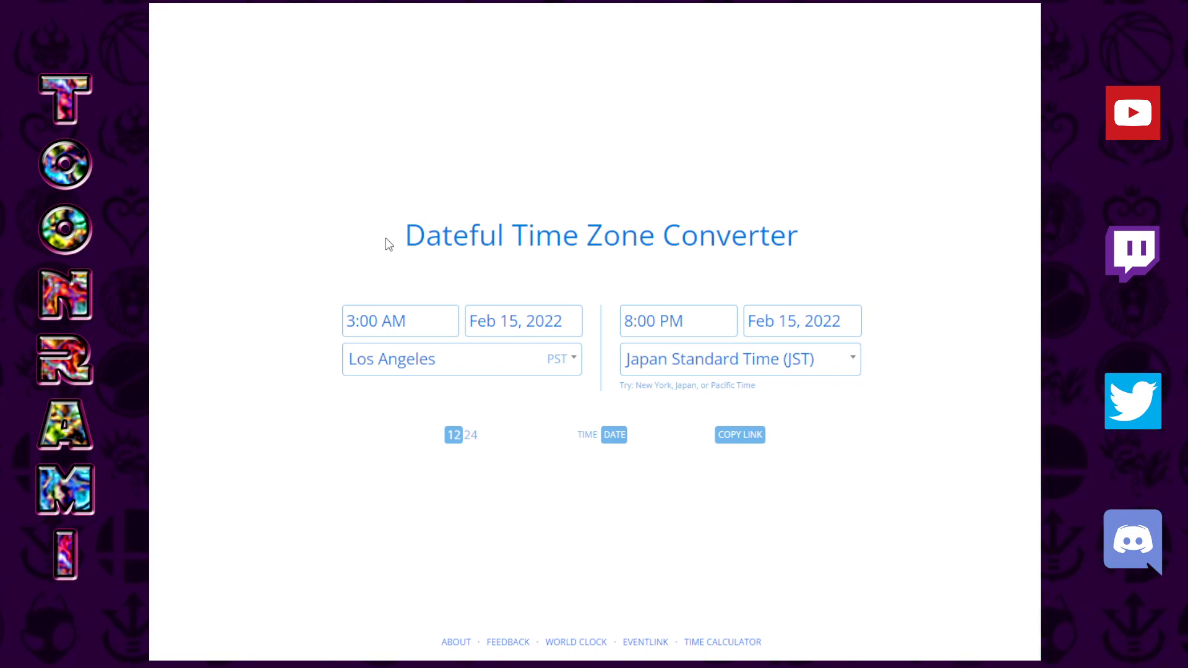